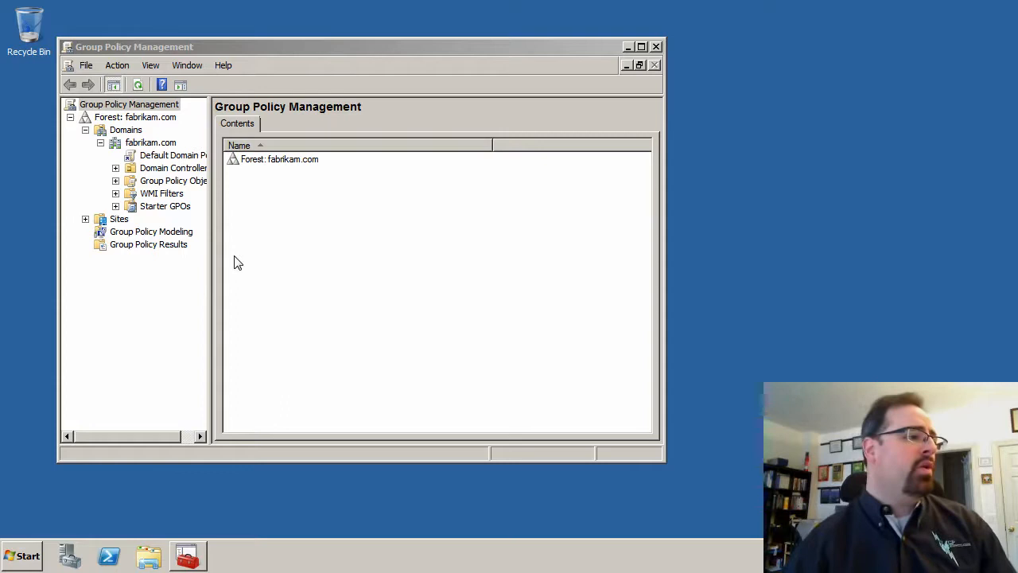
Create a new GPO in the domain named 'Create a new shortcut'
left_click(150, 142)
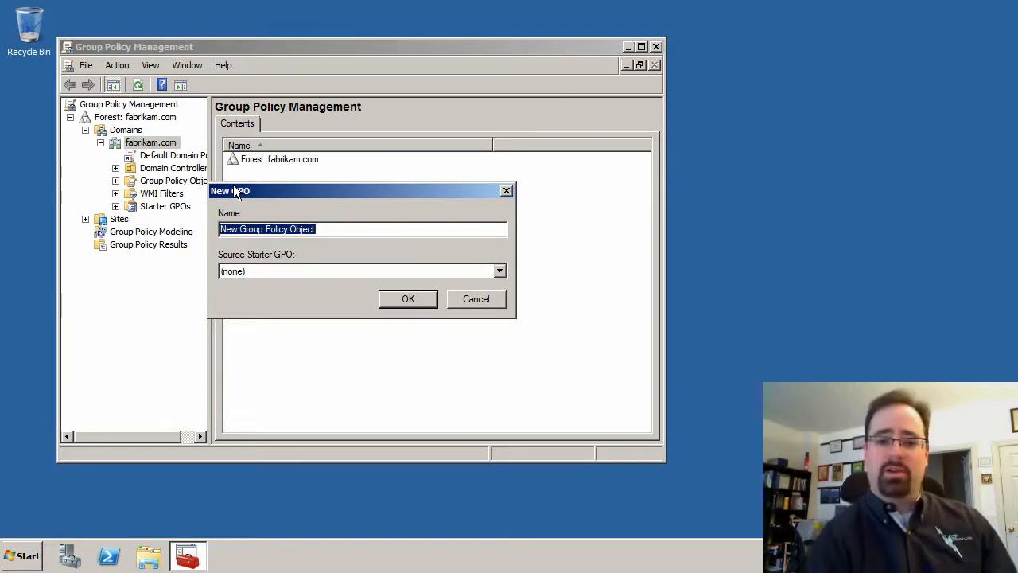
type("Create a new shortcu")
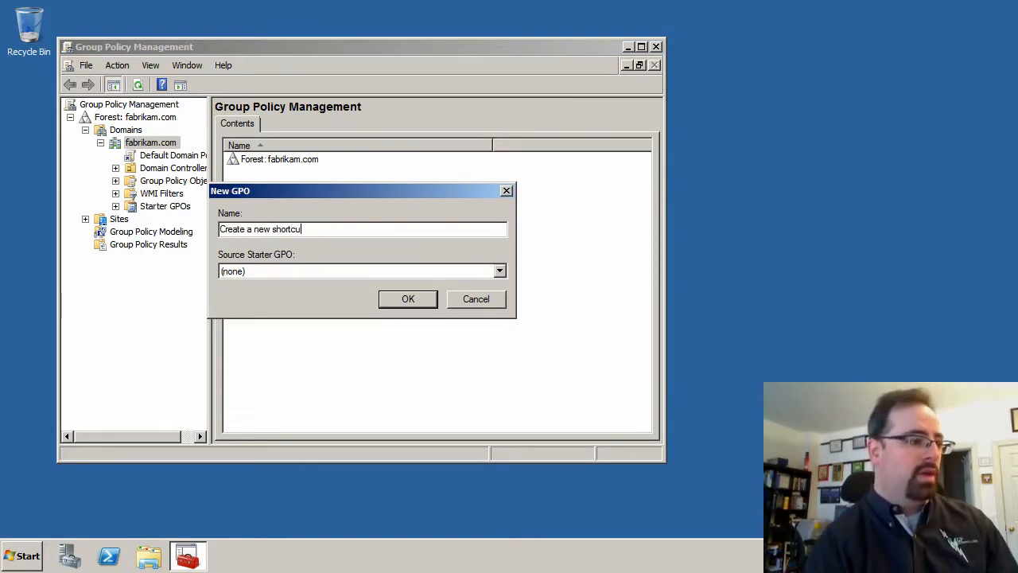
left_click(407, 300)
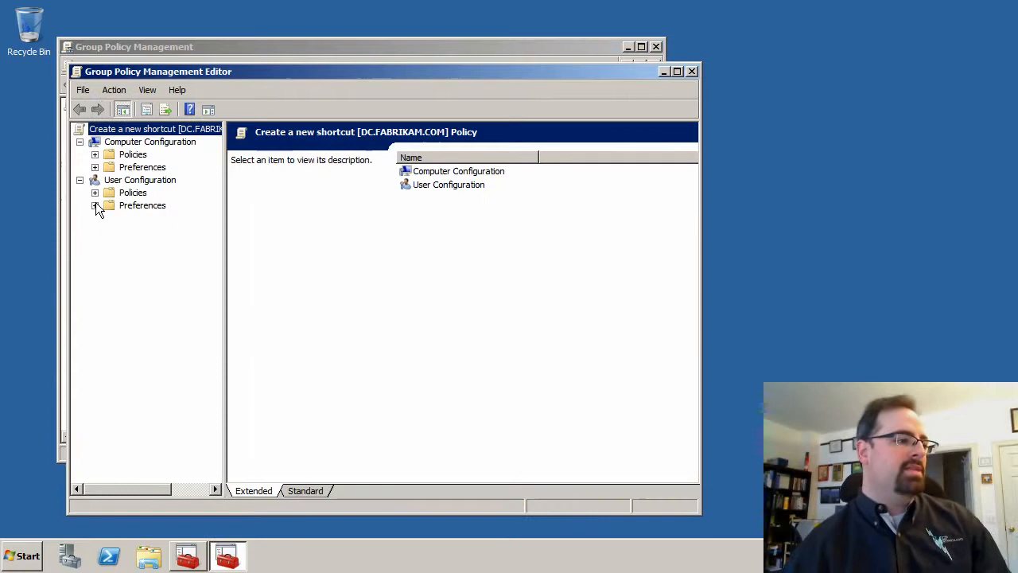
Expand User Configuration preferences and bring up actions on the Shortcuts node
left_click(96, 203)
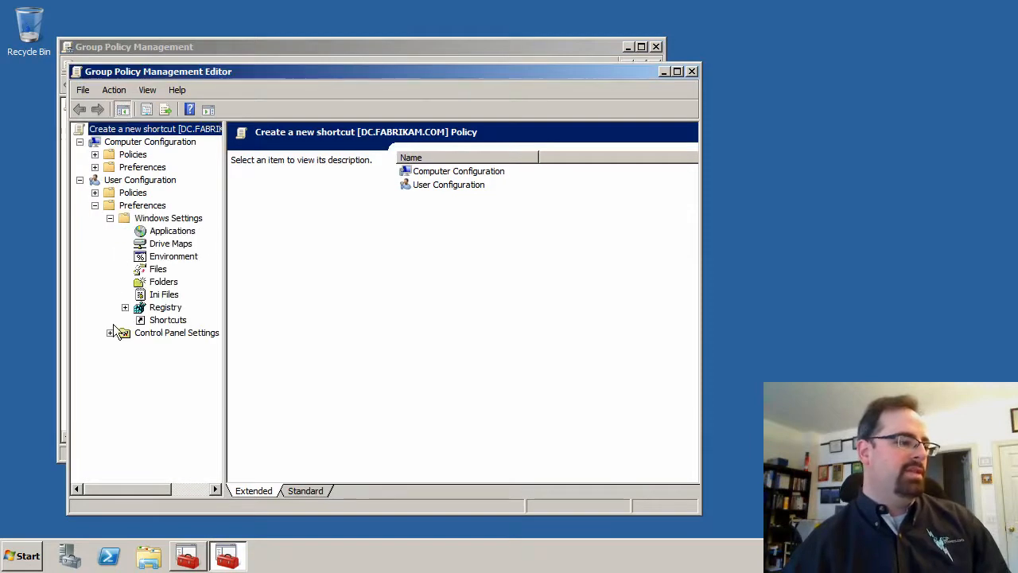
right_click(169, 320)
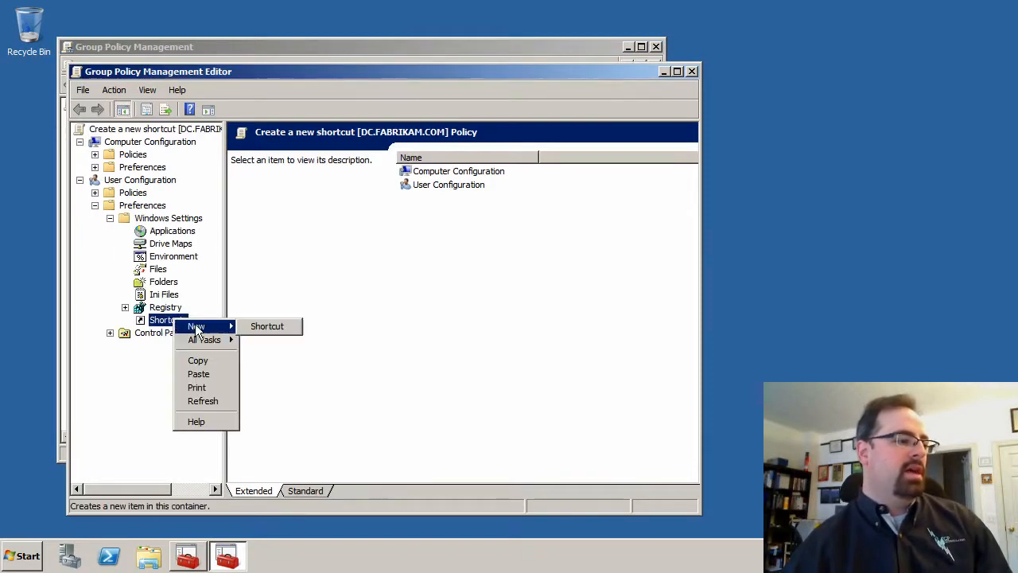
left_click(268, 324)
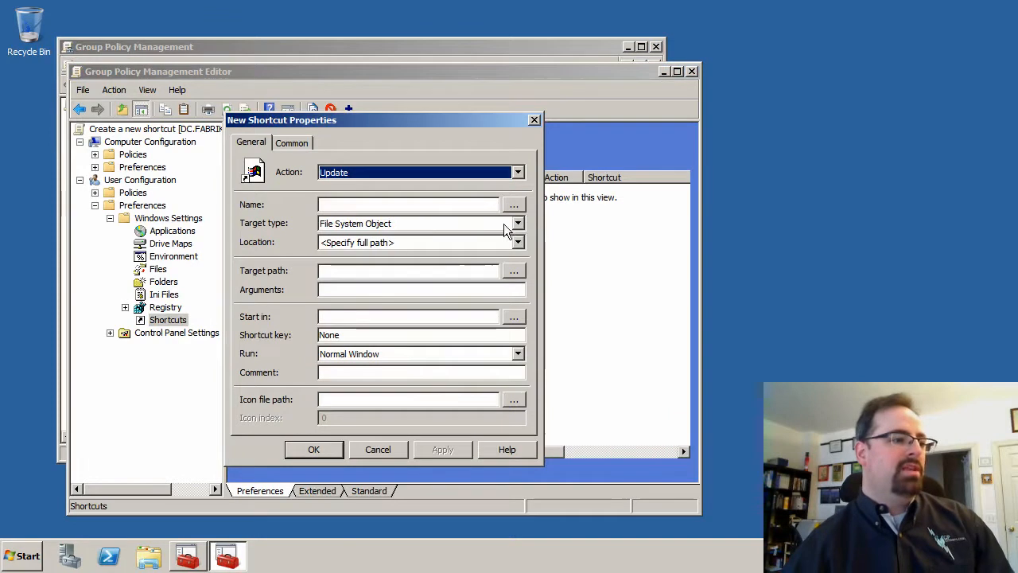
left_click(519, 223)
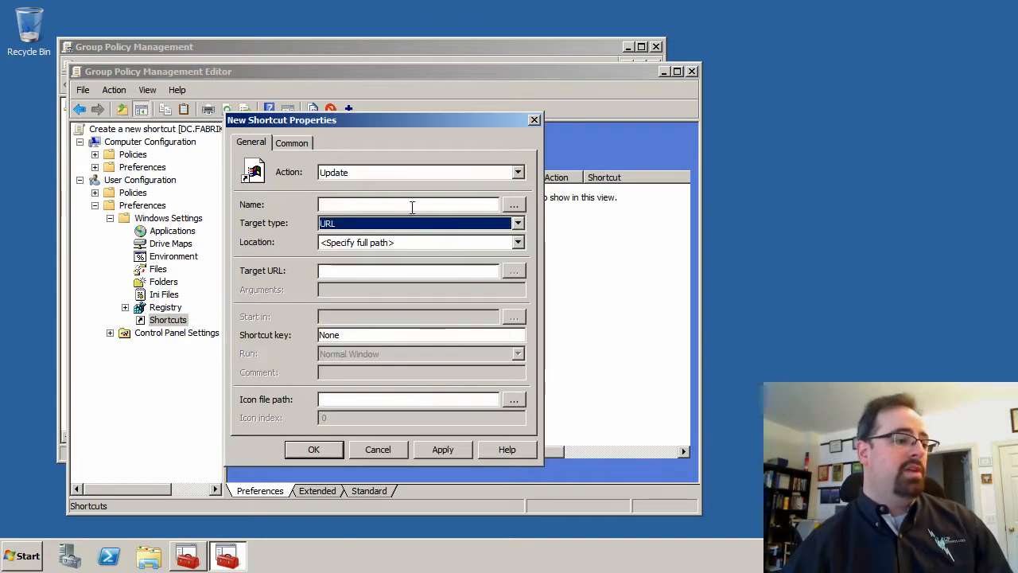
type("www.GPanswer")
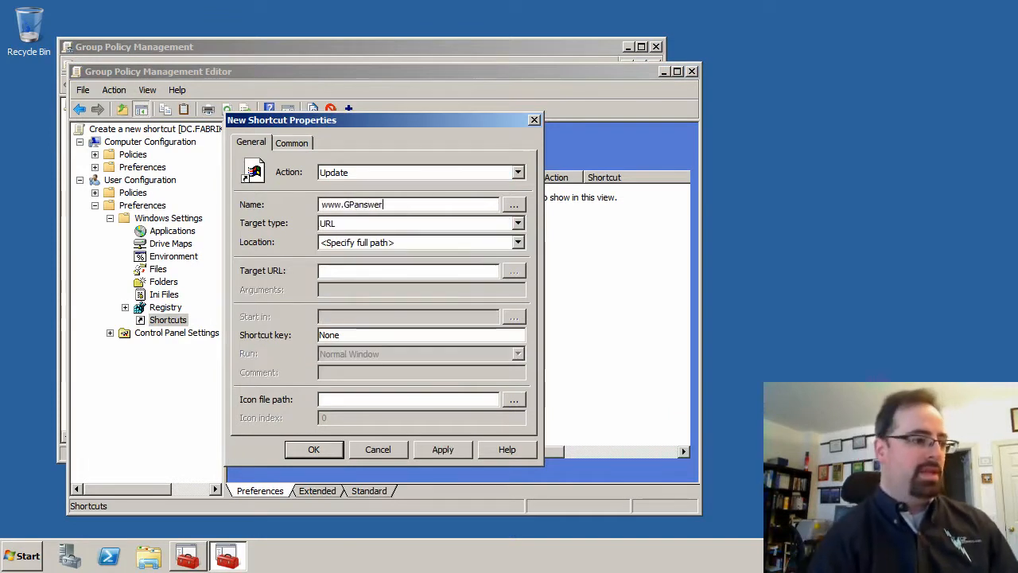
left_click(519, 241)
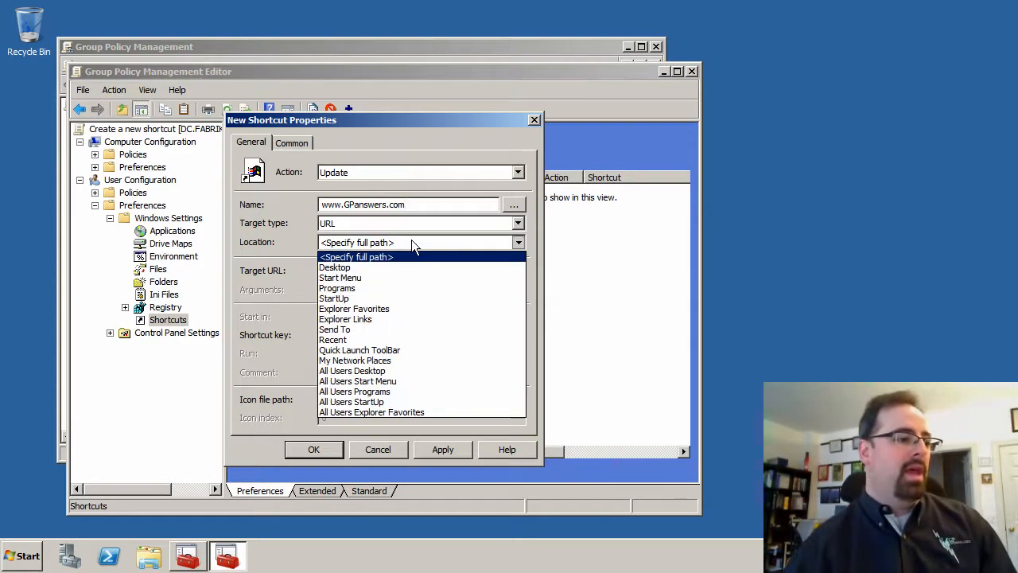
left_click(334, 267)
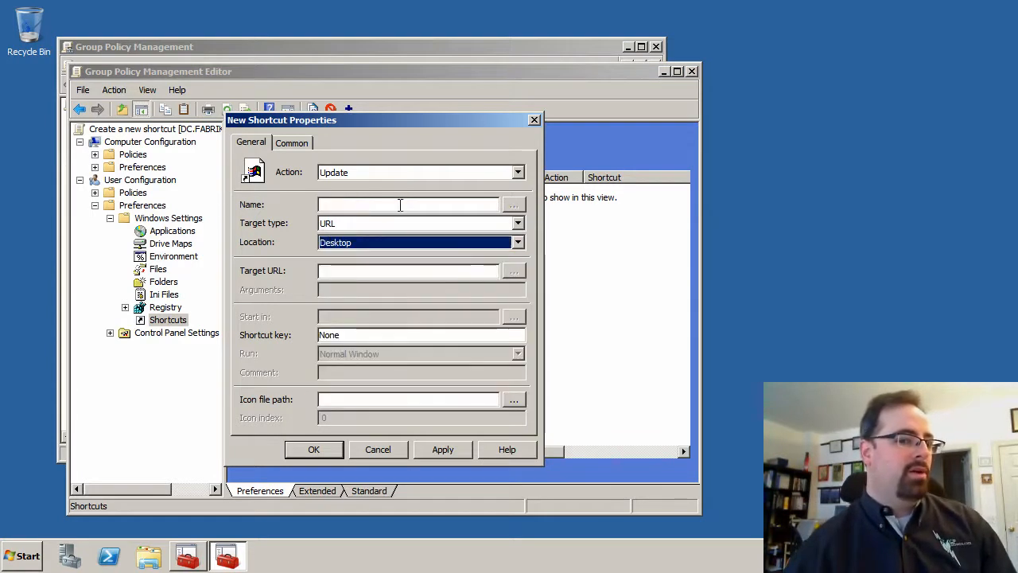
type("www.GP")
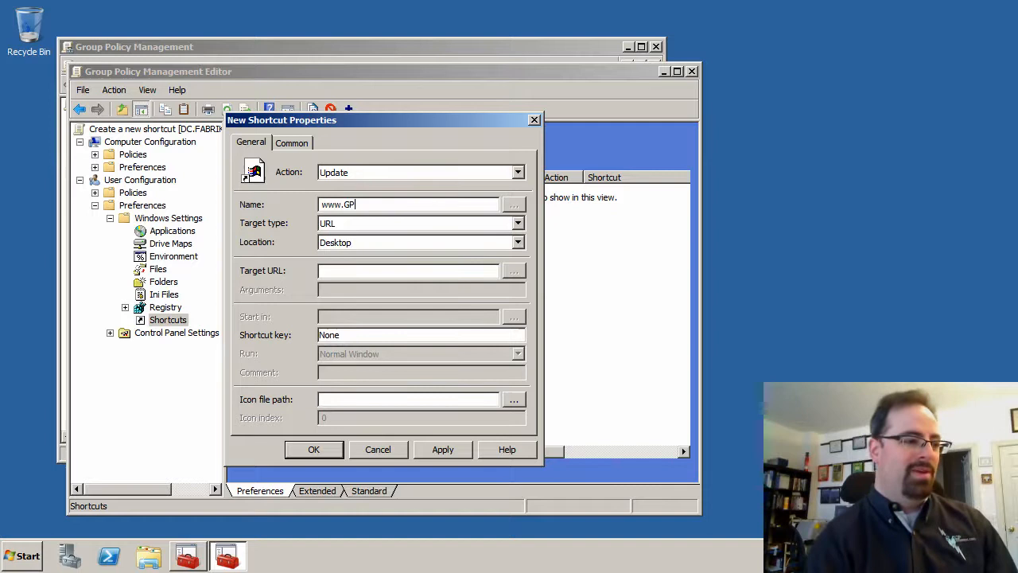
type("answers.com")
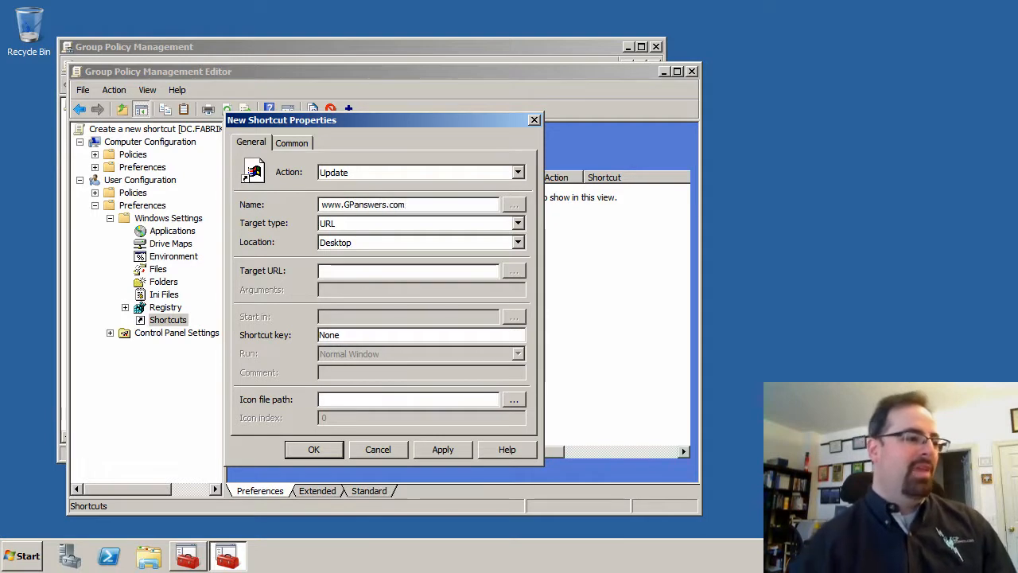
left_click(407, 270)
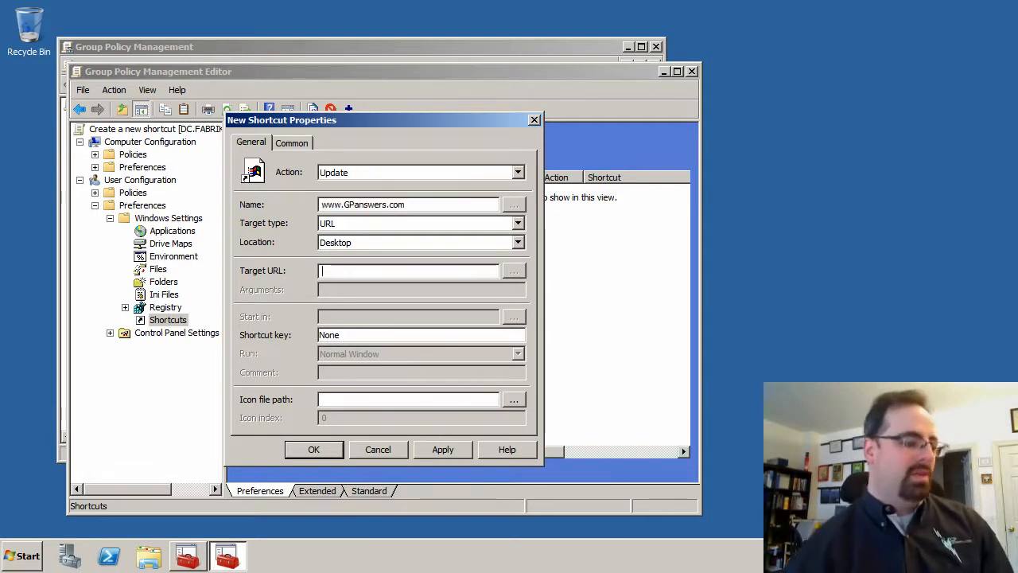
type("www.GPanswers.com")
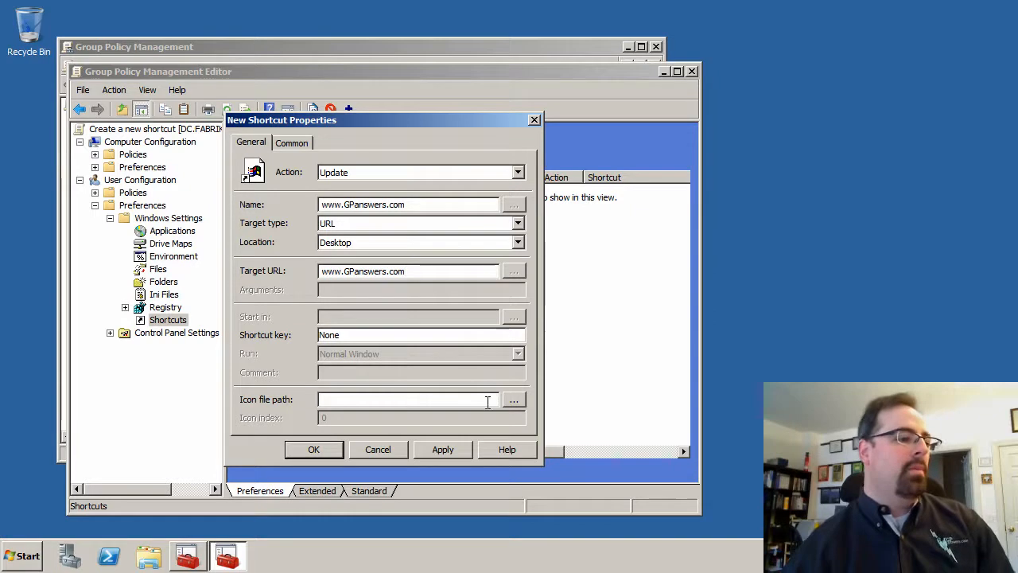
left_click(512, 399)
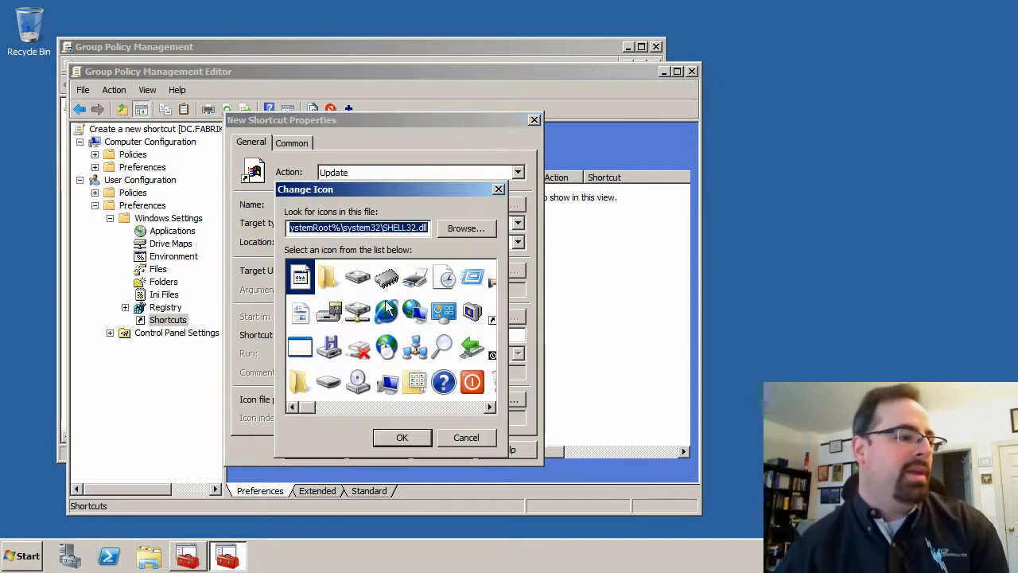
left_click(401, 436)
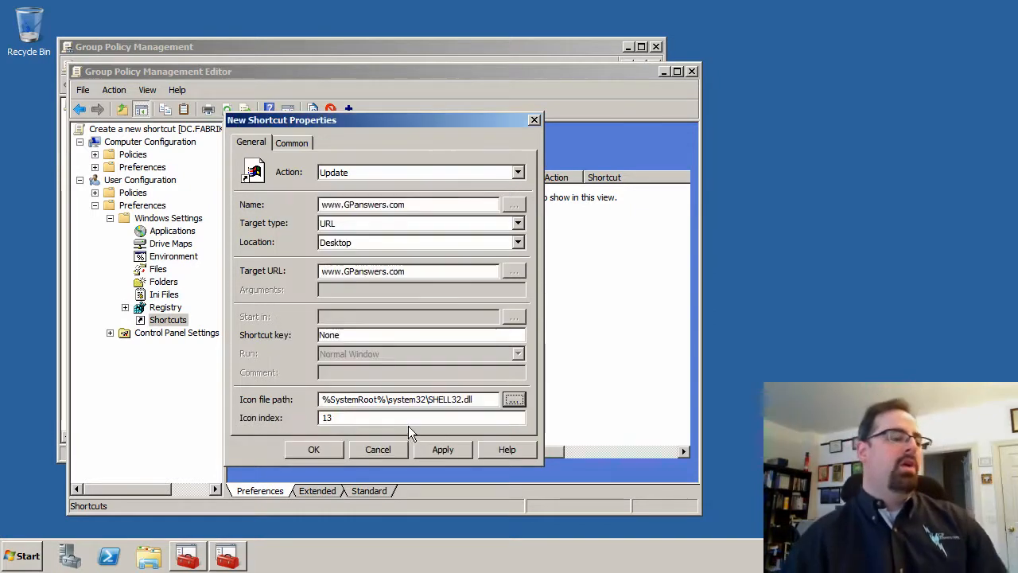
mouse_move(285, 353)
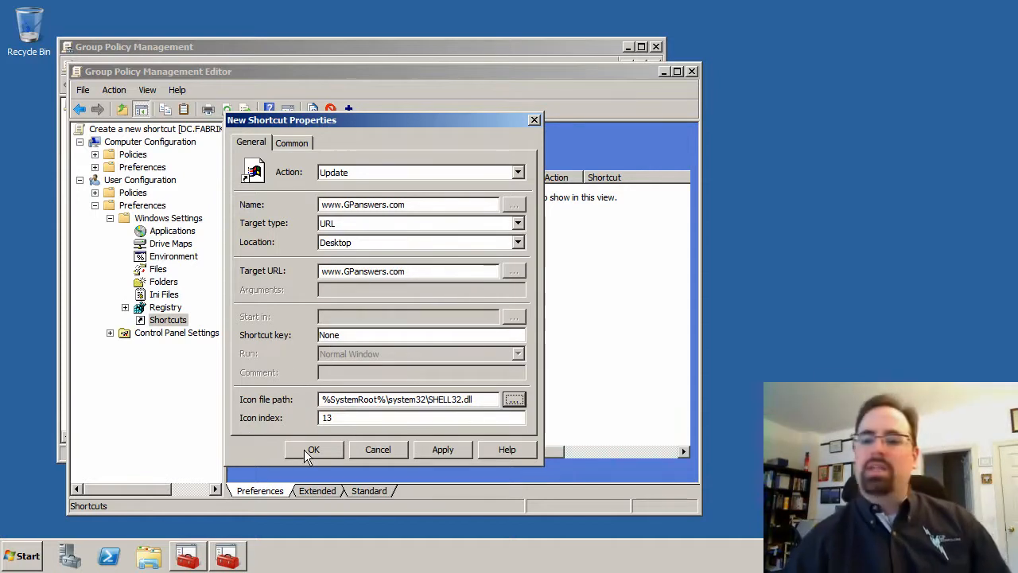
left_click(312, 448)
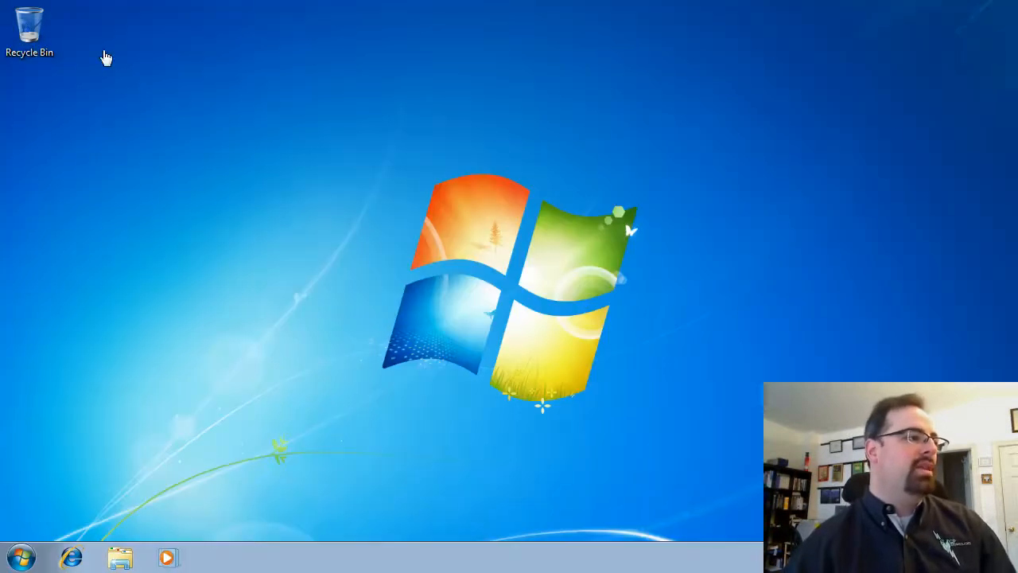
left_click(19, 557)
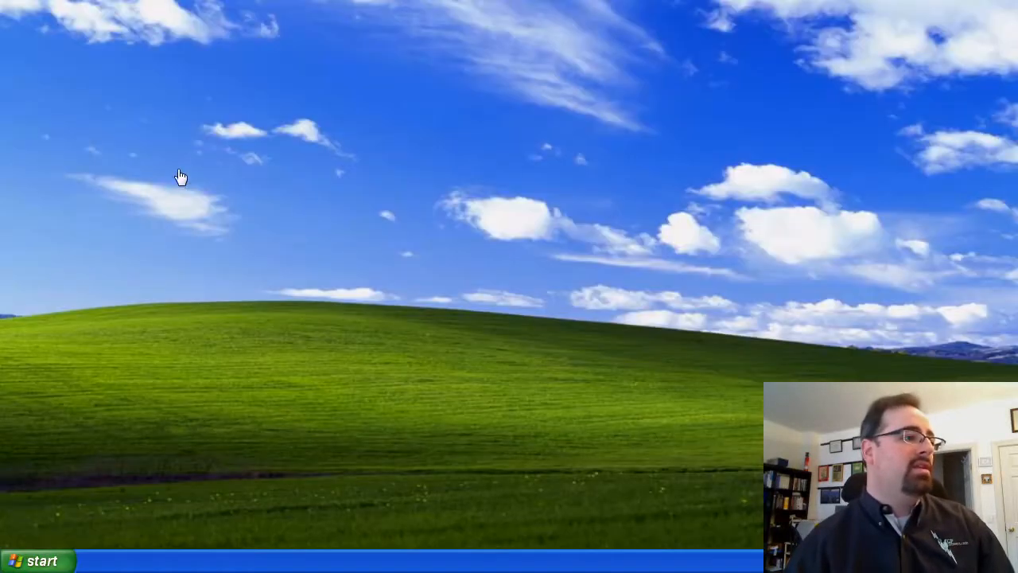
Launch the Run dialog from the Windows XP Start menu to start a command prompt
left_click(35, 560)
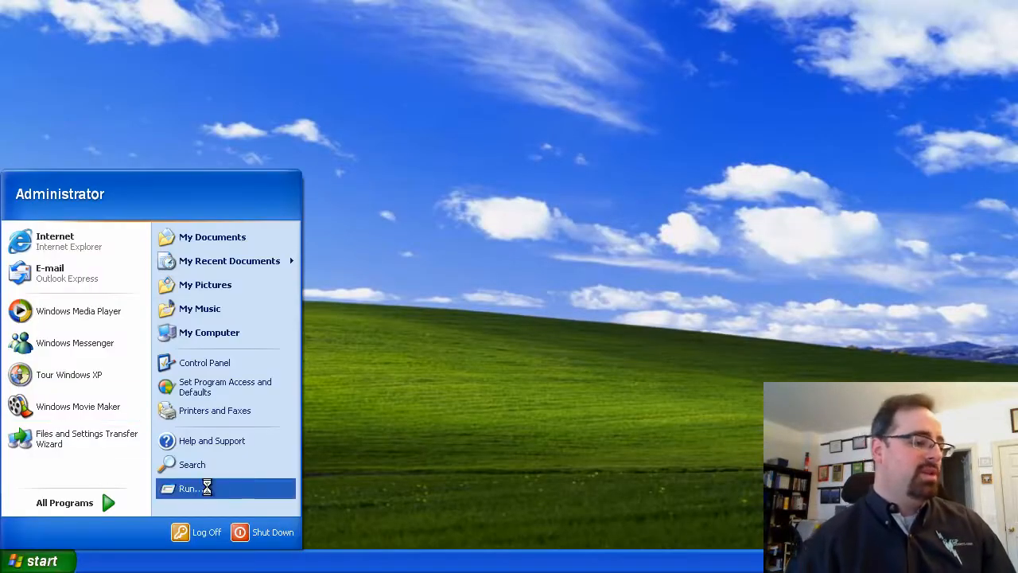
left_click(188, 487)
type("gpupdate")
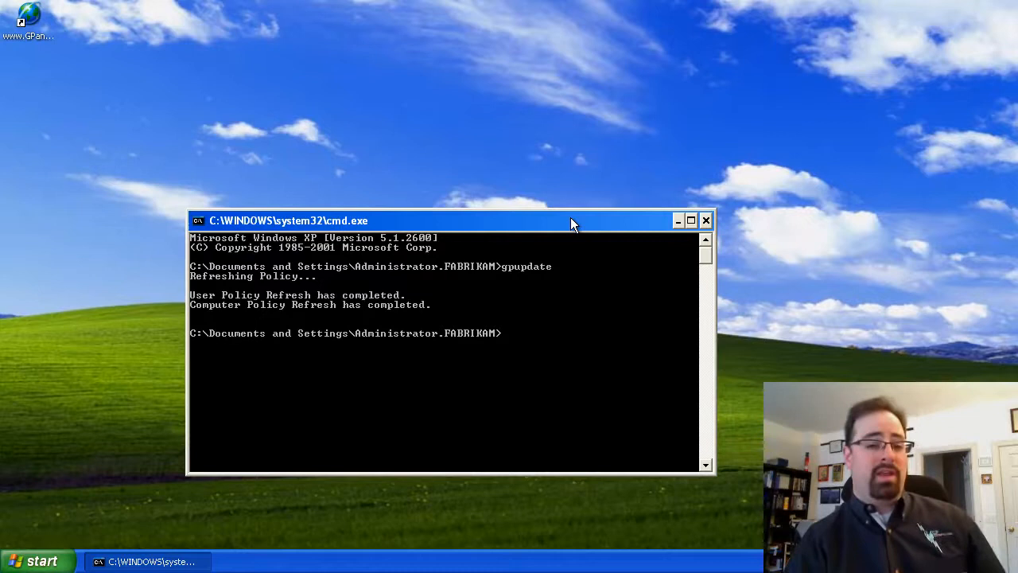
mouse_move(532, 135)
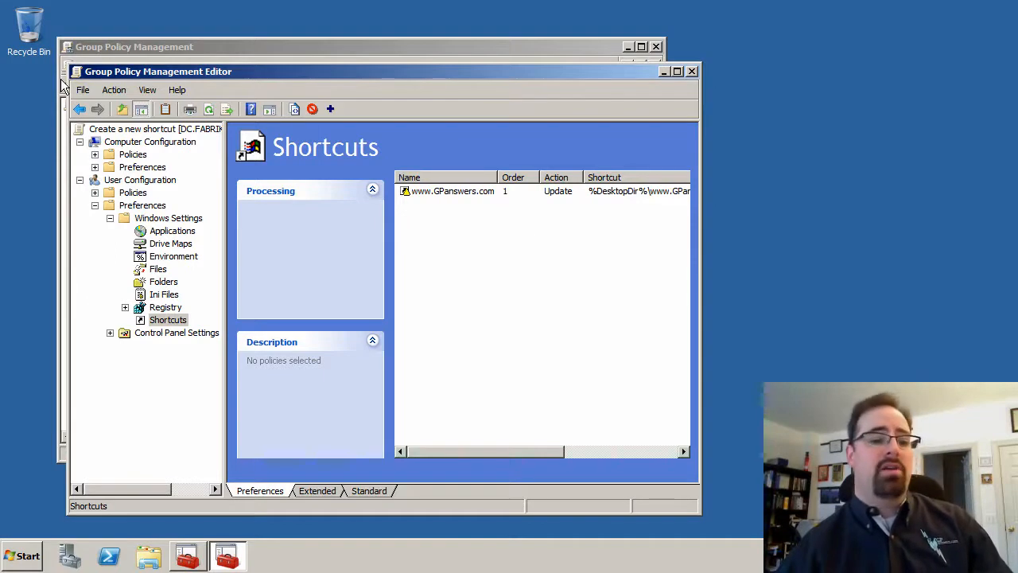
mouse_move(83, 94)
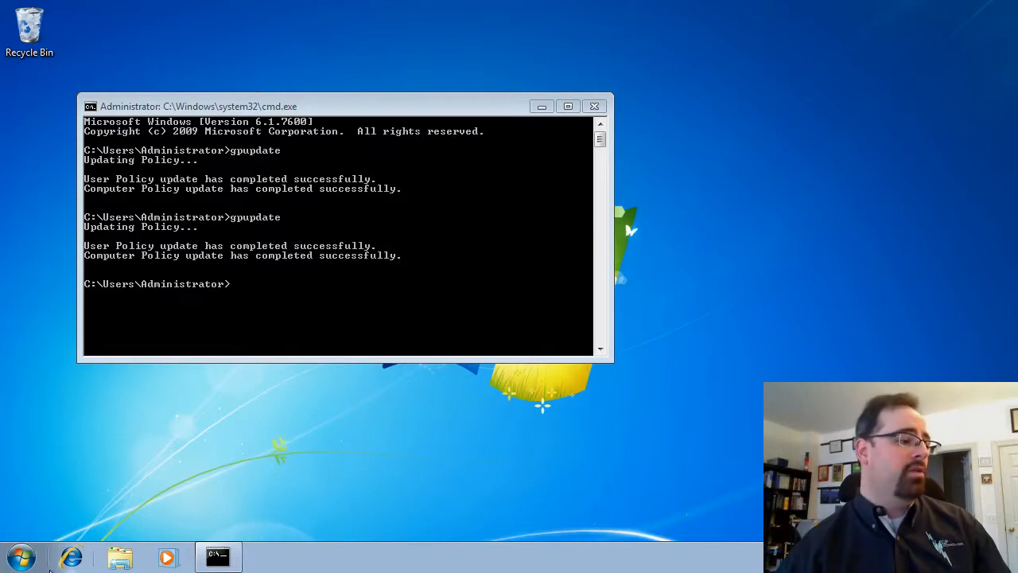
mouse_move(798, 363)
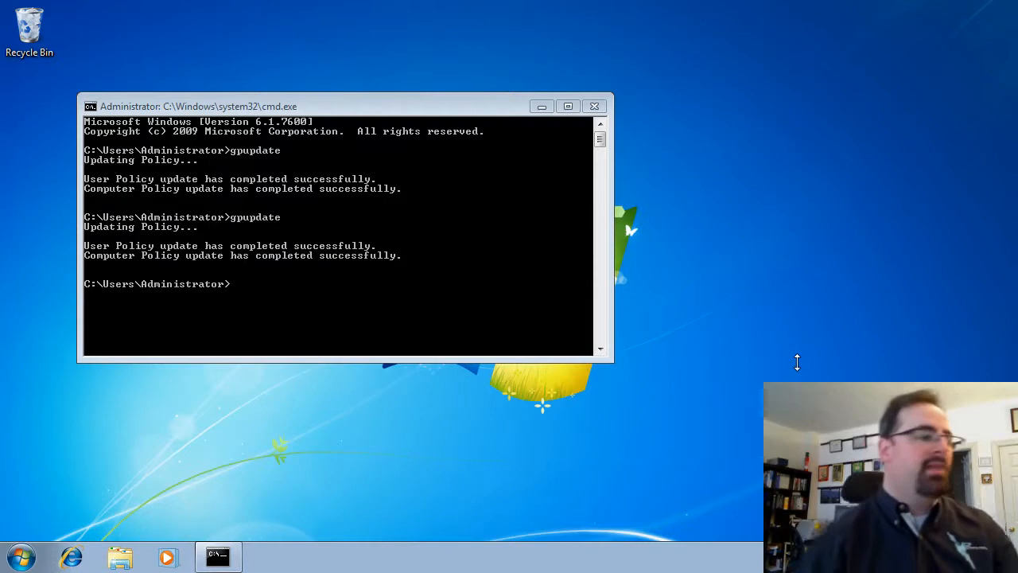
mouse_move(510, 294)
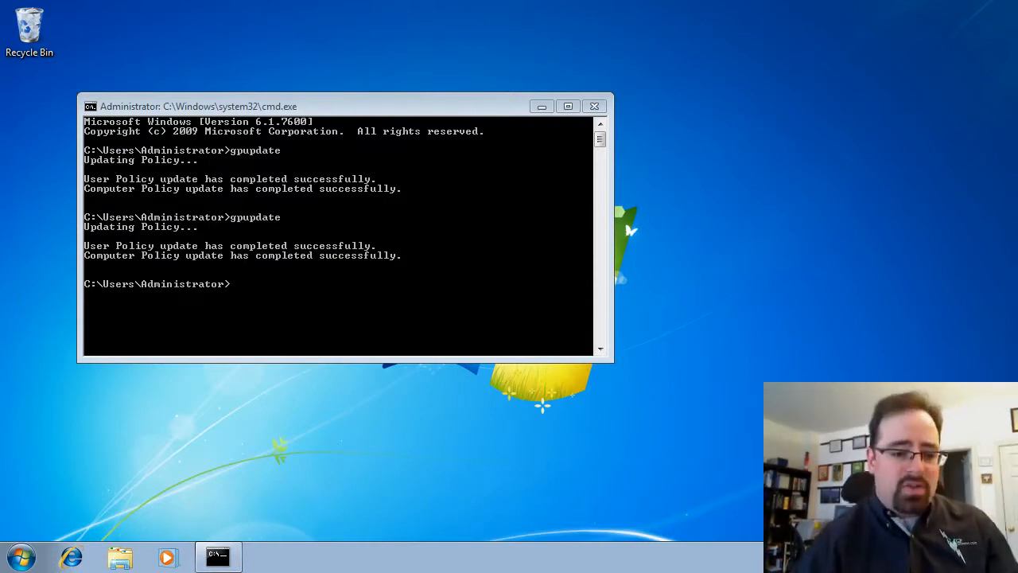
mouse_move(445, 330)
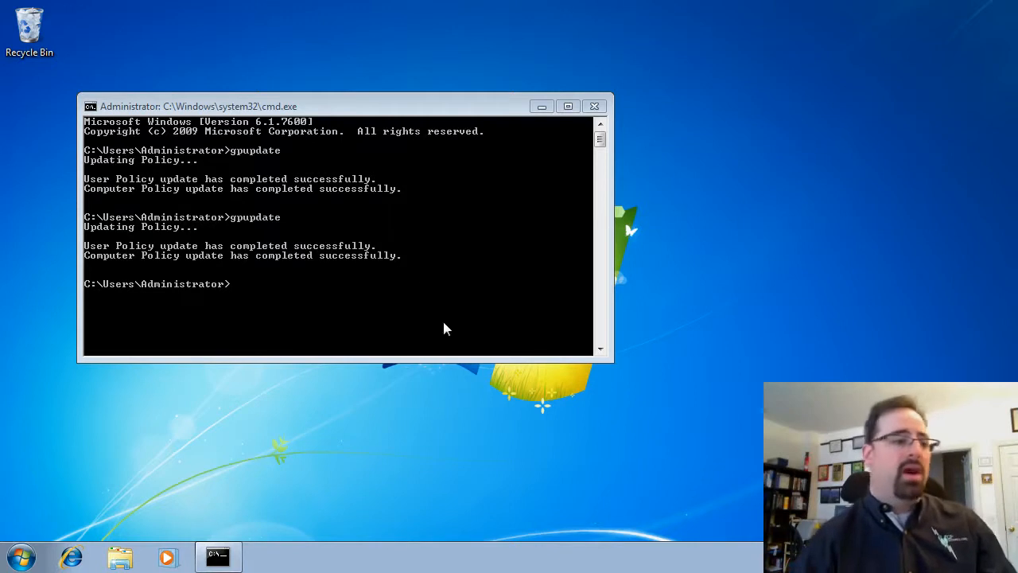
Run gpupdate in the Windows 7 command prompt to refresh Group Policy
type("gpupd")
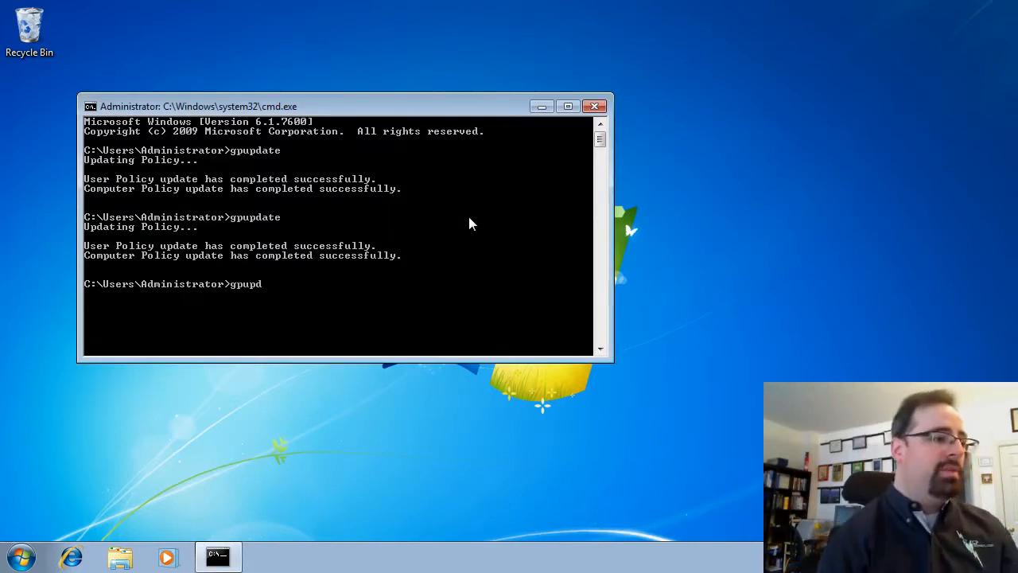
key("Return")
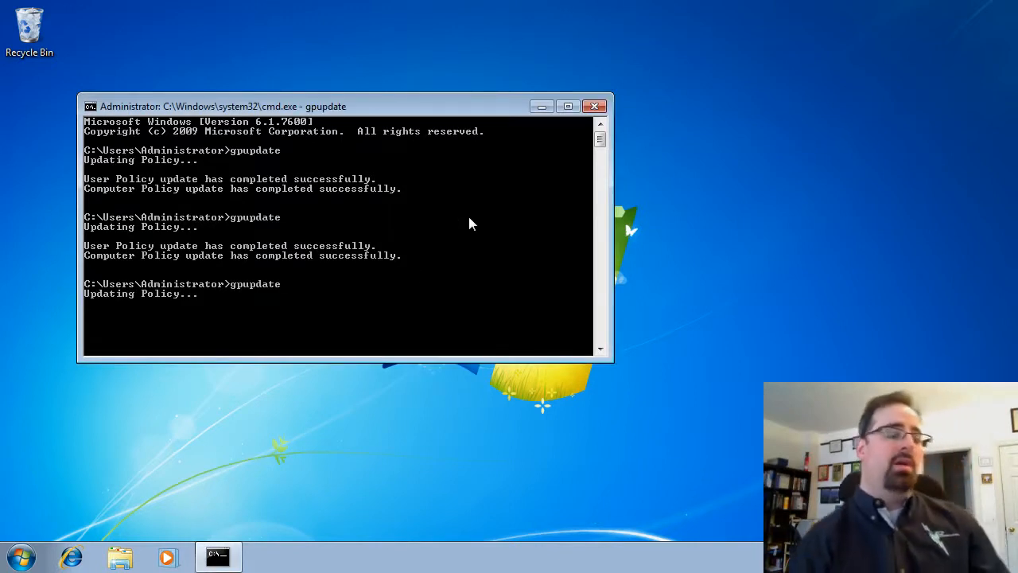